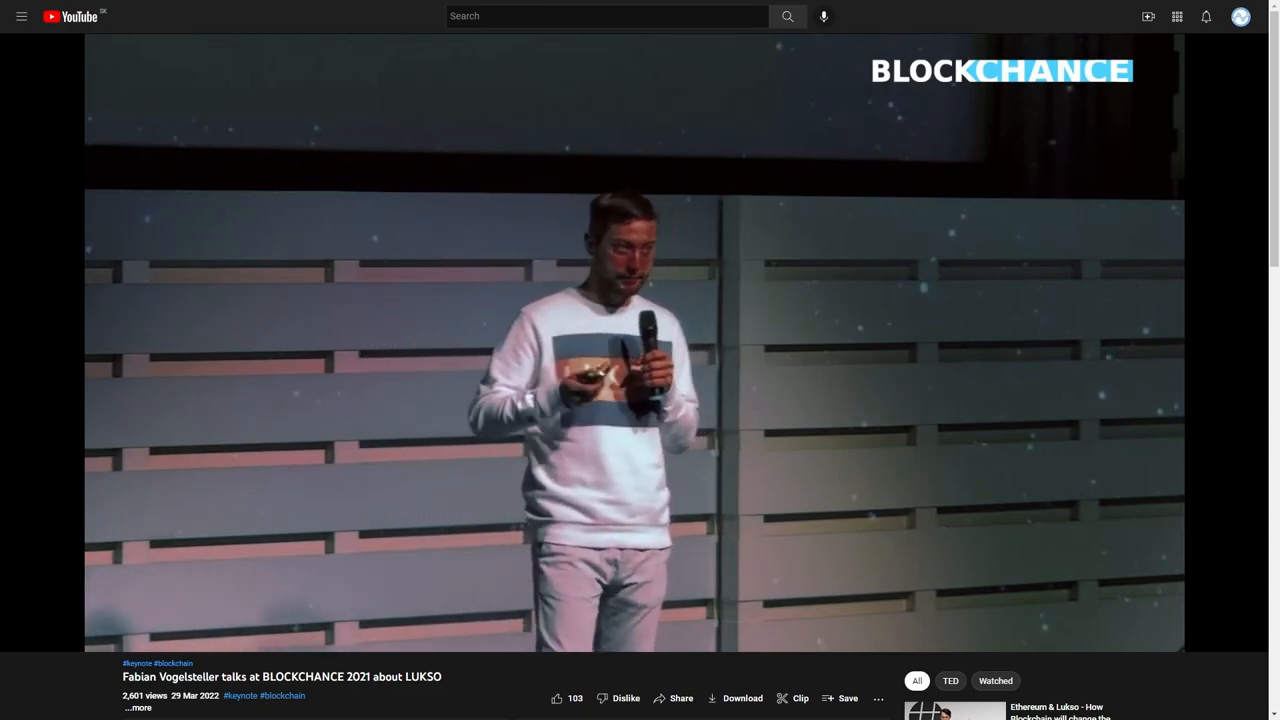
Go full screen and scroll the lsp-smart-contracts repository down to the README and back.
key("f11")
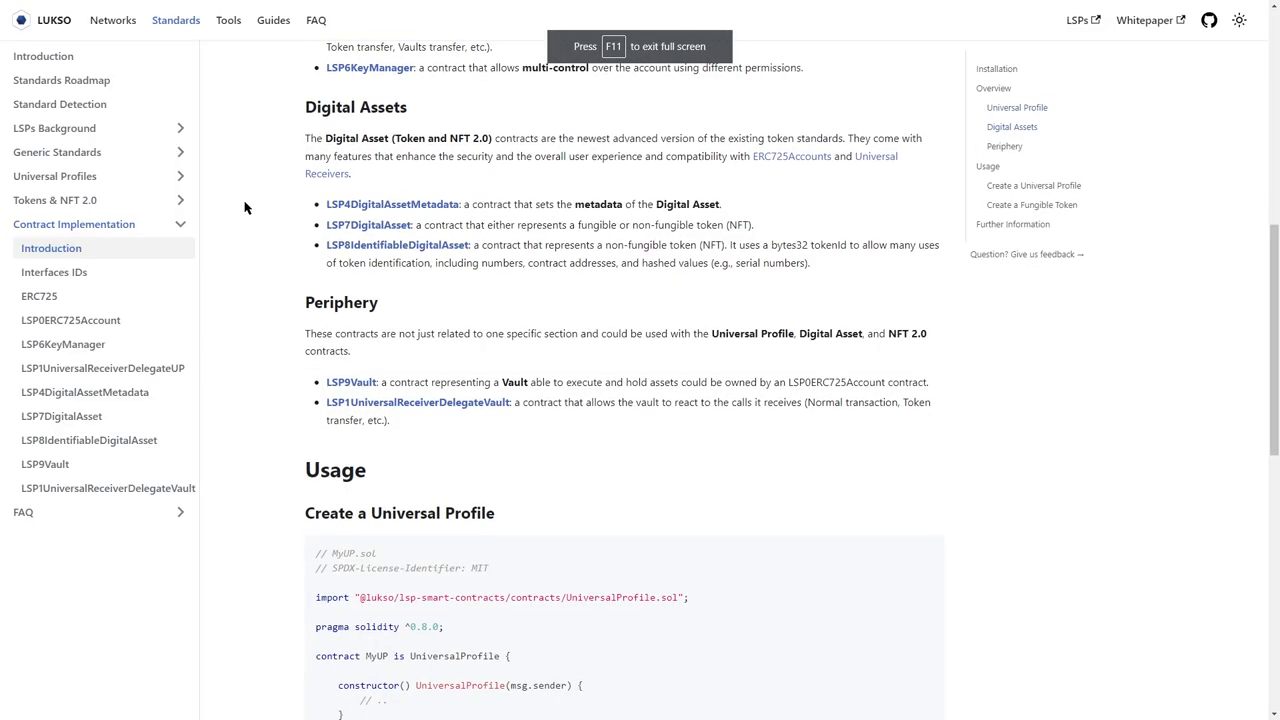
scroll("down", 3)
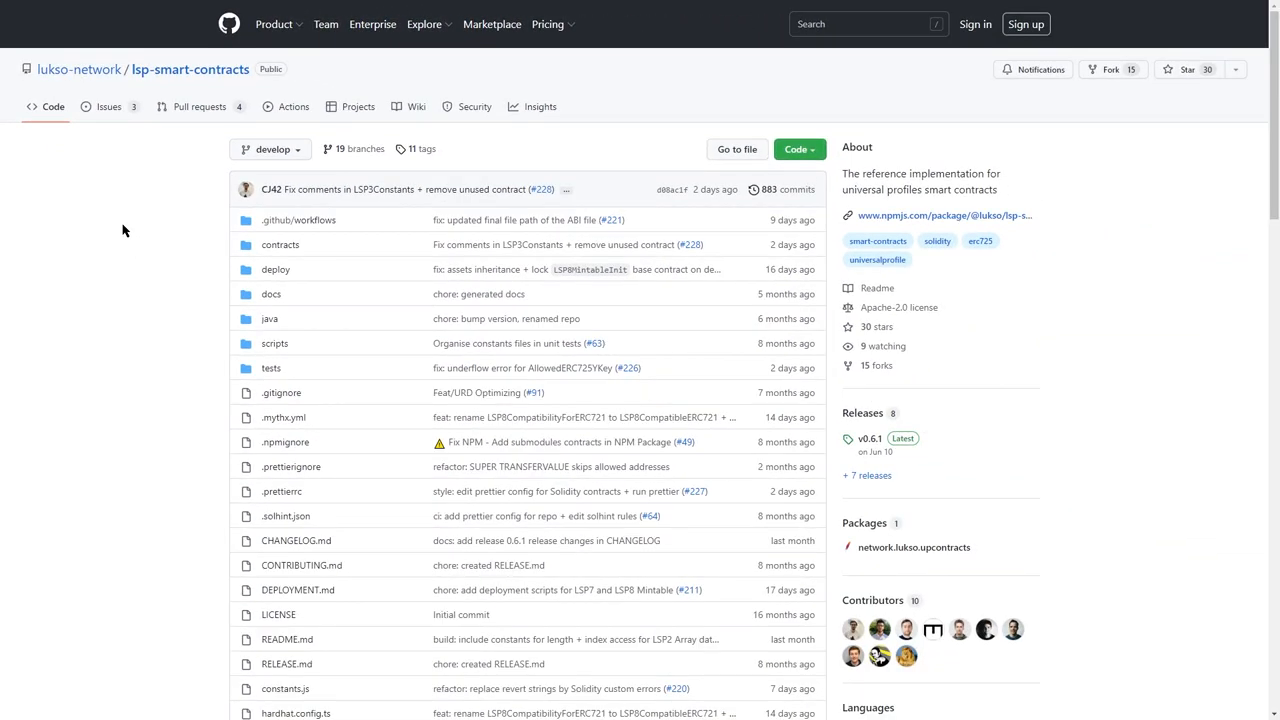
scroll("down", 3)
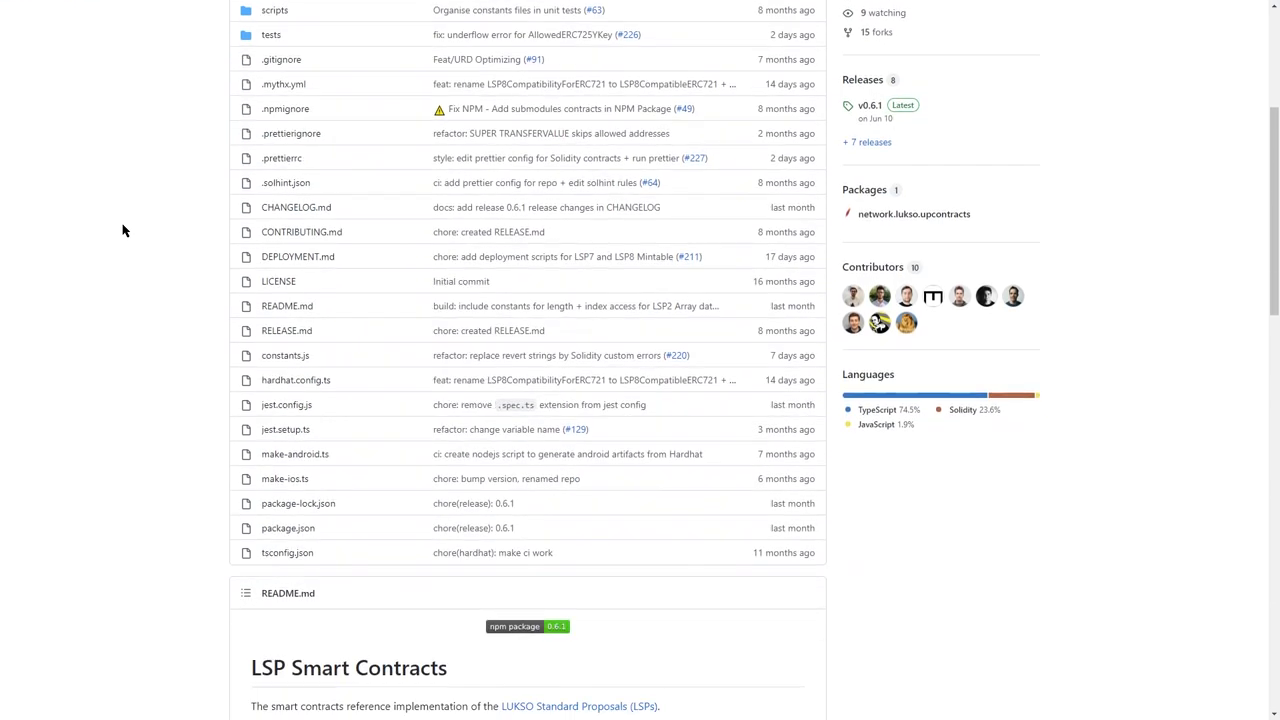
scroll("up", 3)
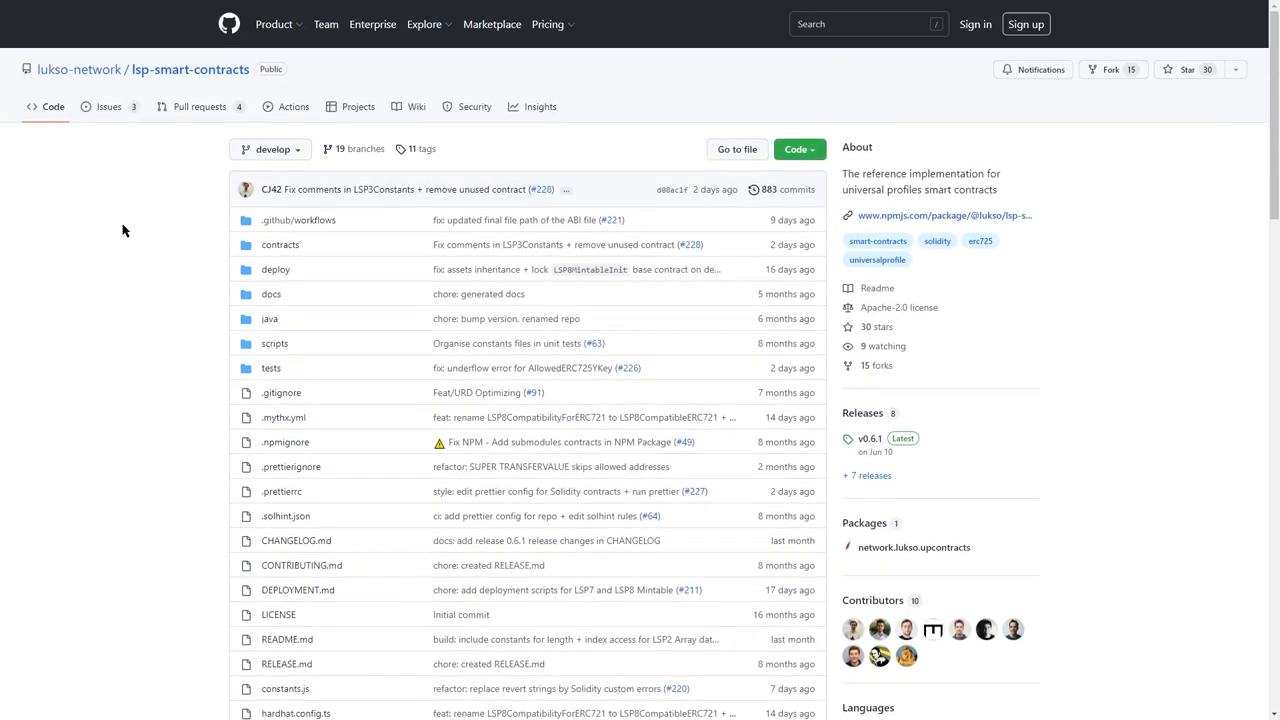